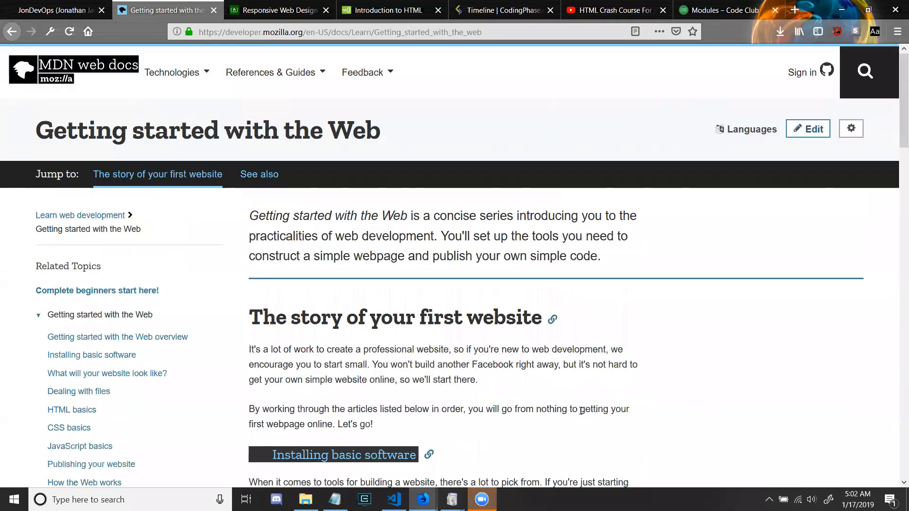
pyautogui.scroll(-3)
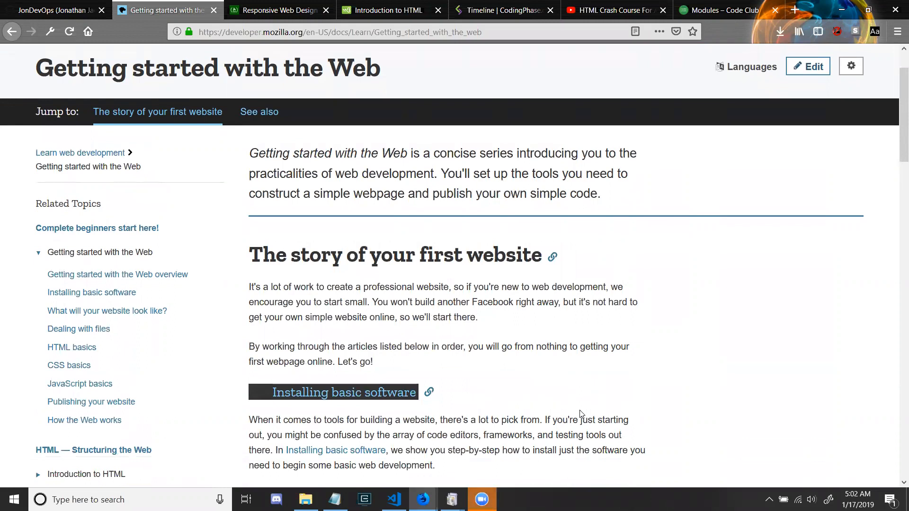
pyautogui.scroll(-3)
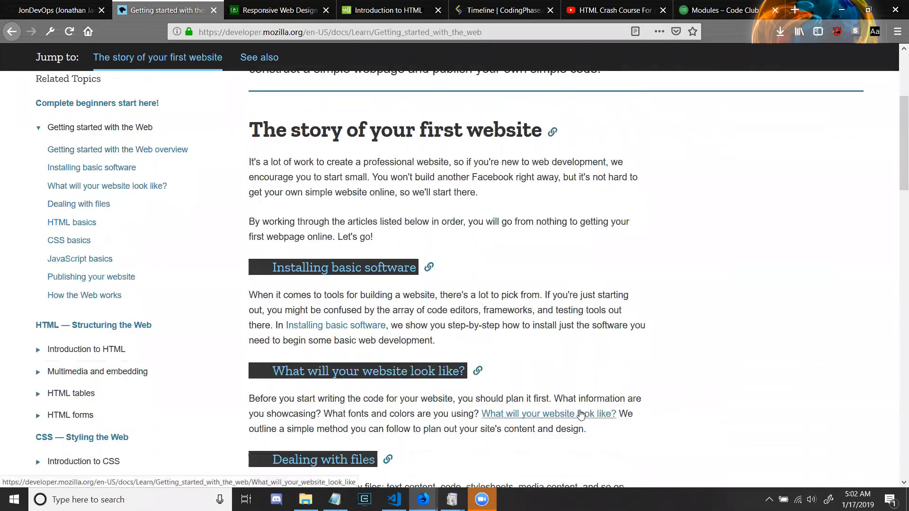
pyautogui.scroll(-3)
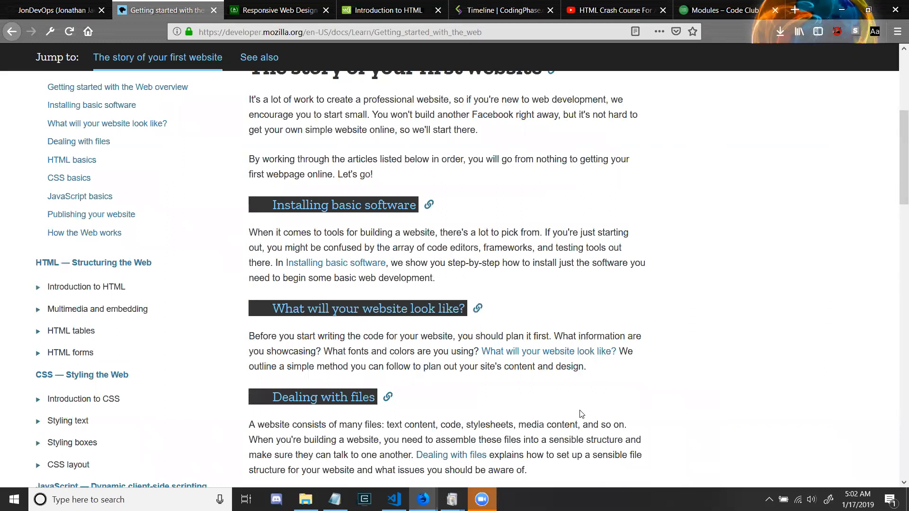
pyautogui.scroll(-3)
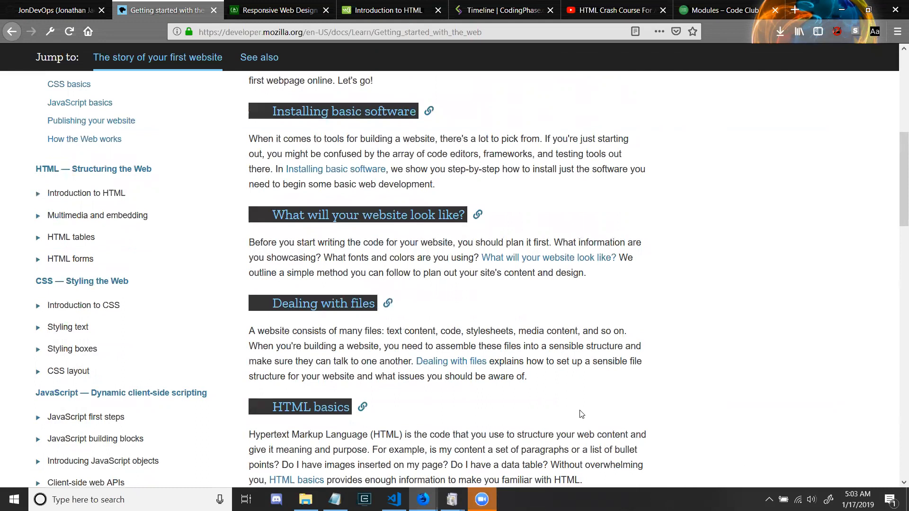
pyautogui.scroll(-3)
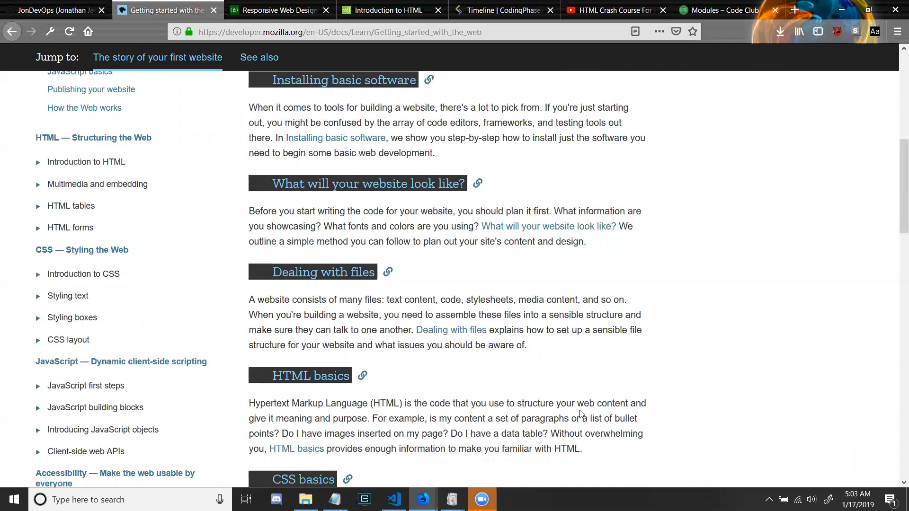
pyautogui.scroll(-3)
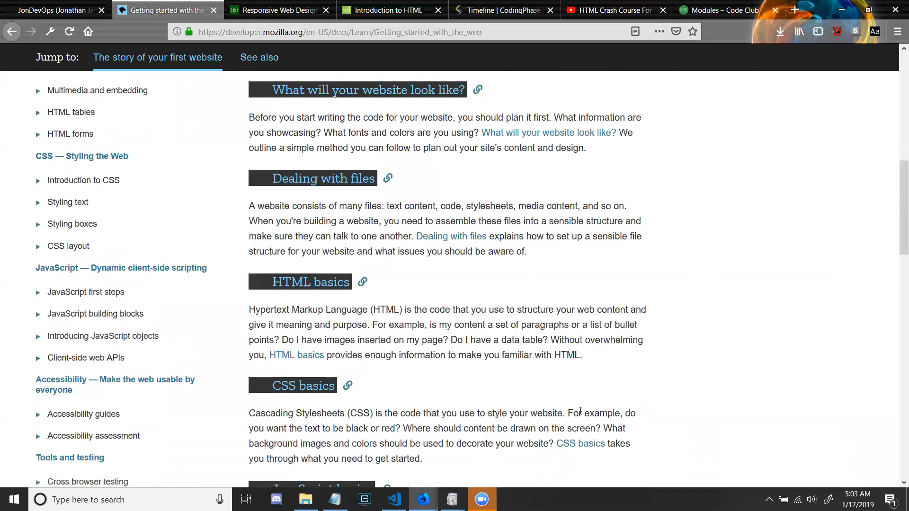
pyautogui.scroll(-3)
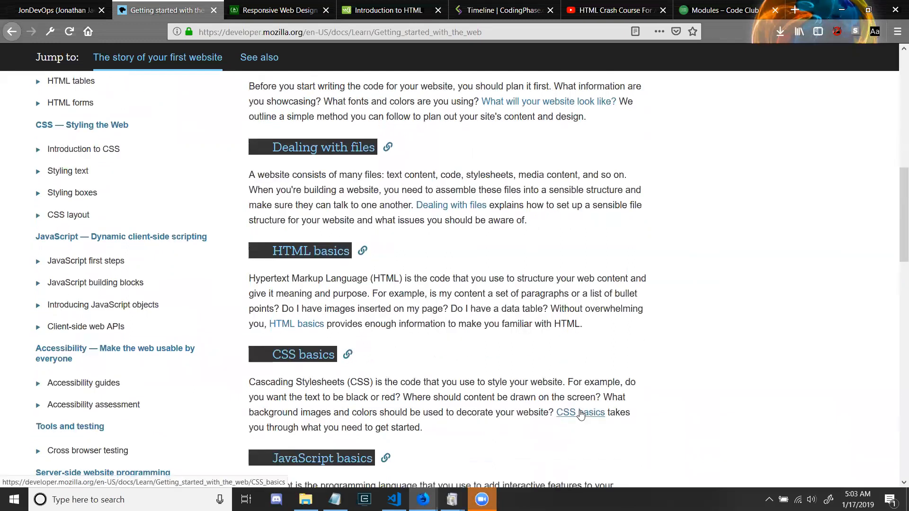
pyautogui.scroll(3)
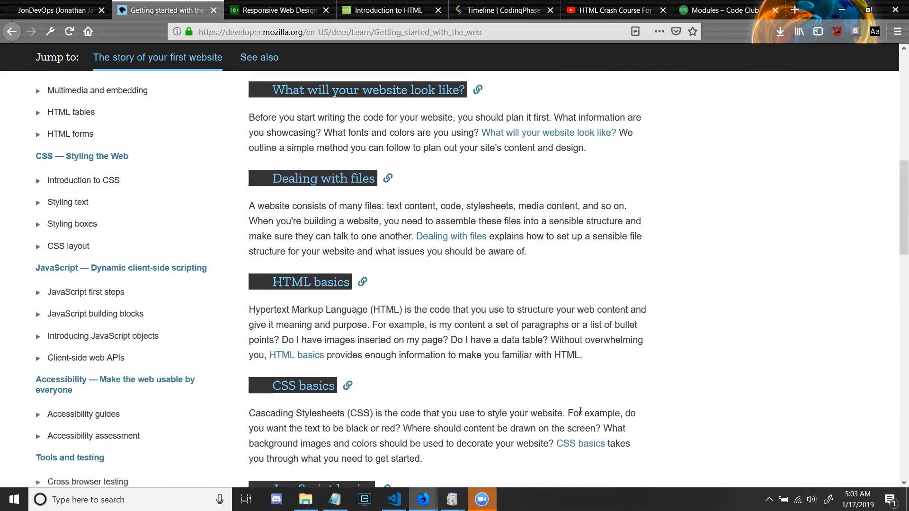
pyautogui.scroll(-3)
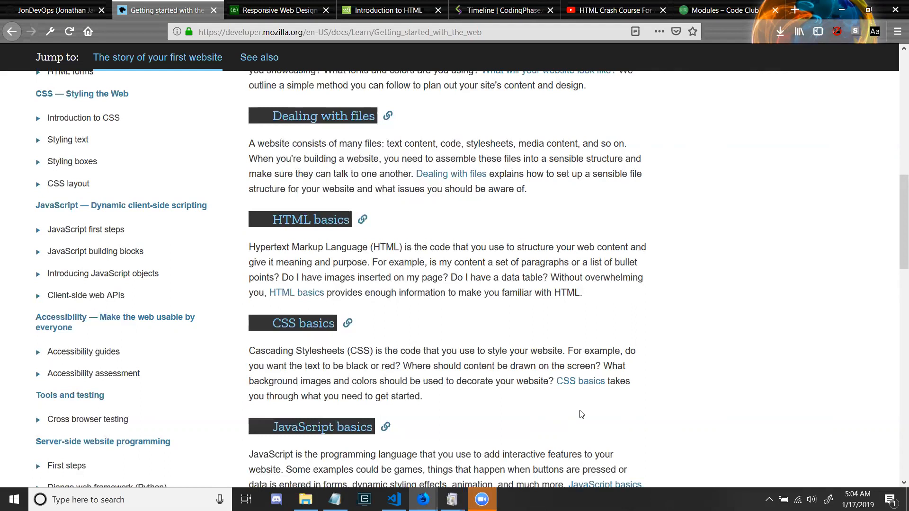
pyautogui.scroll(-3)
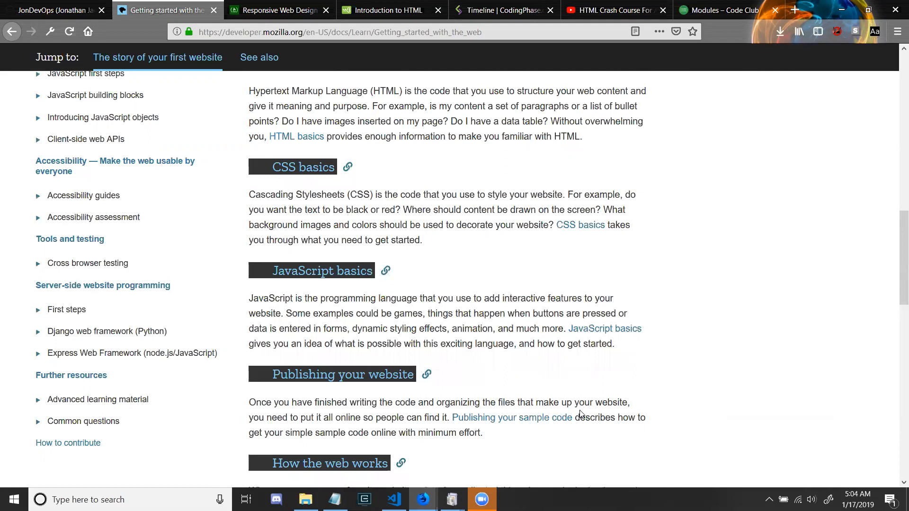
pyautogui.scroll(-3)
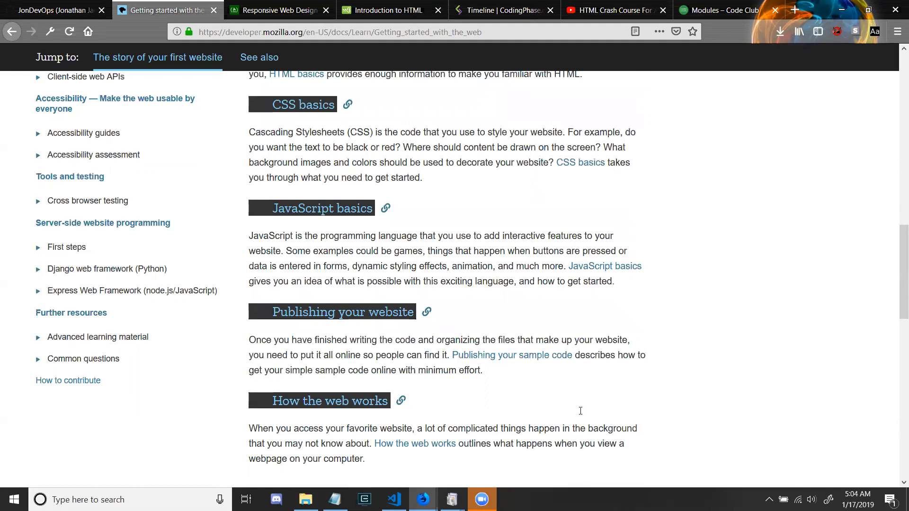
pyautogui.scroll(-3)
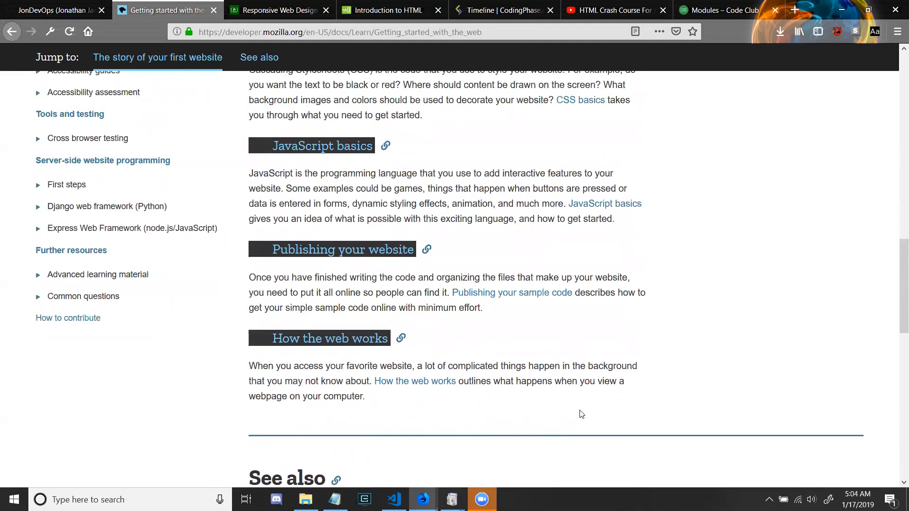
pyautogui.scroll(-3)
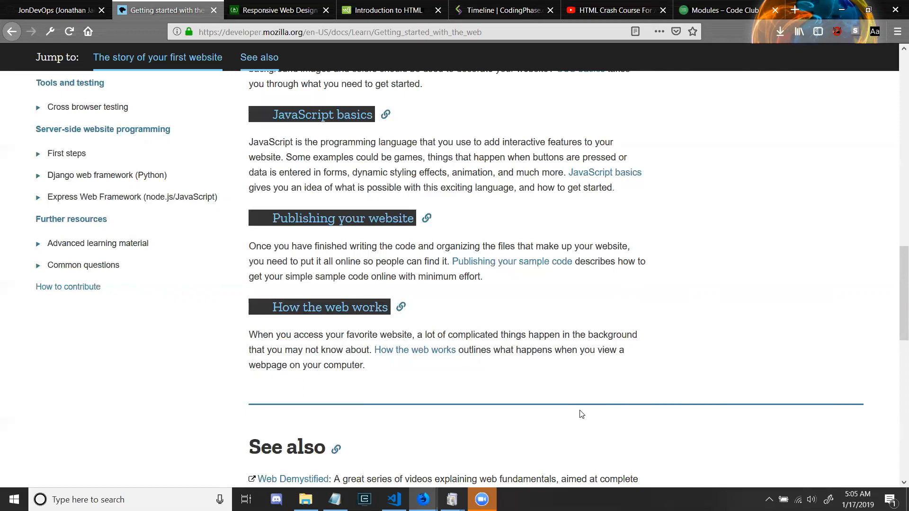
pyautogui.scroll(-3)
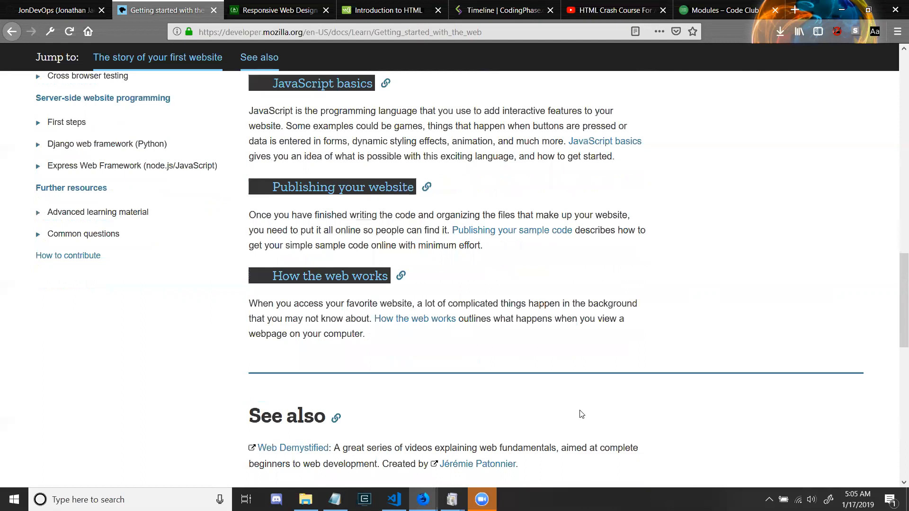